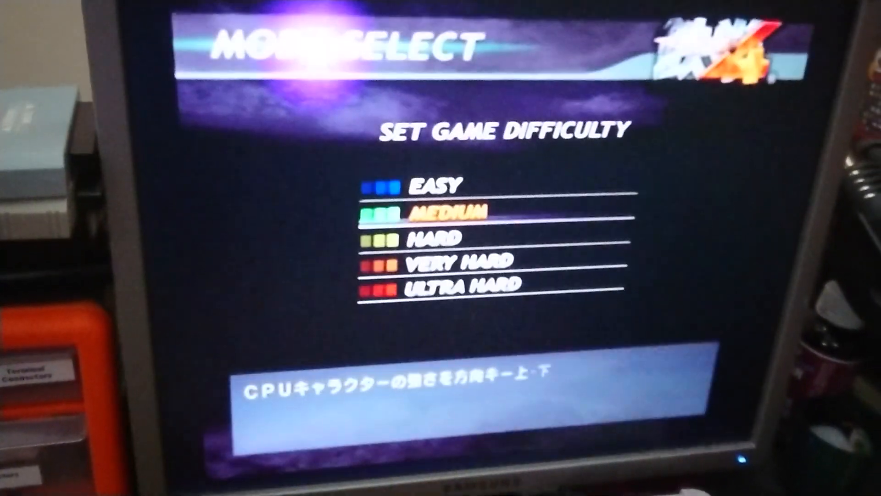
pyautogui.press('enter')
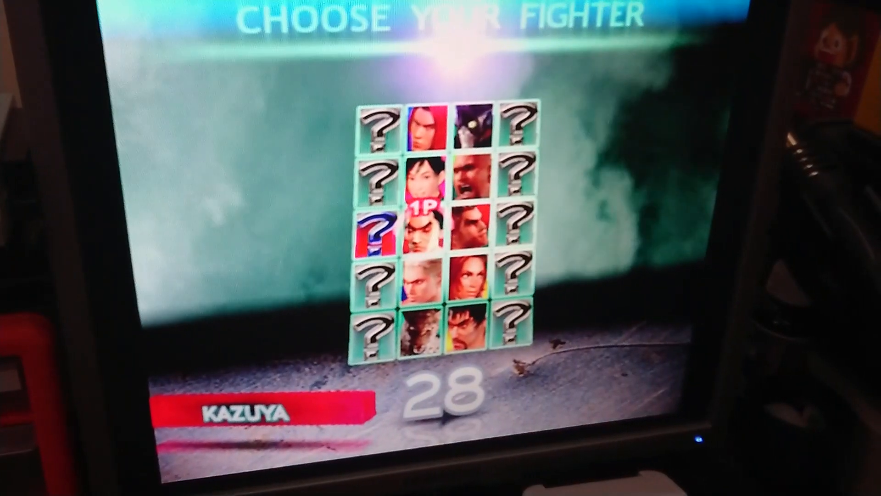